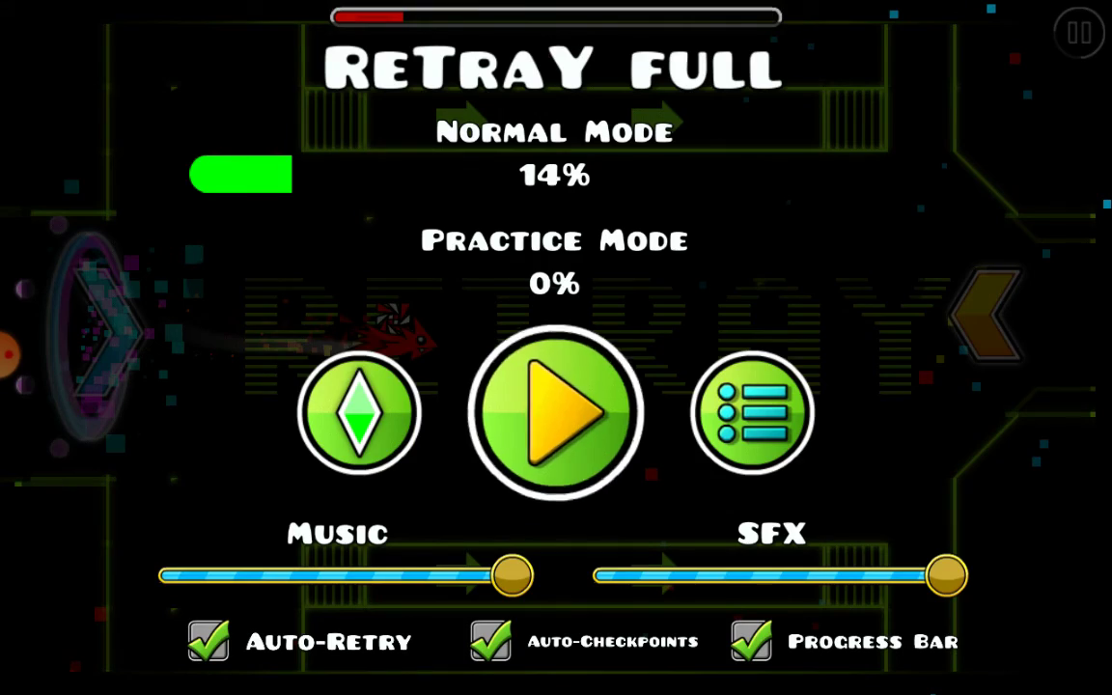
Step: Resume the paused ReTraY FULL level from the pause menu's yellow play button
{"action": "left_click", "coordinate": [555, 413]}
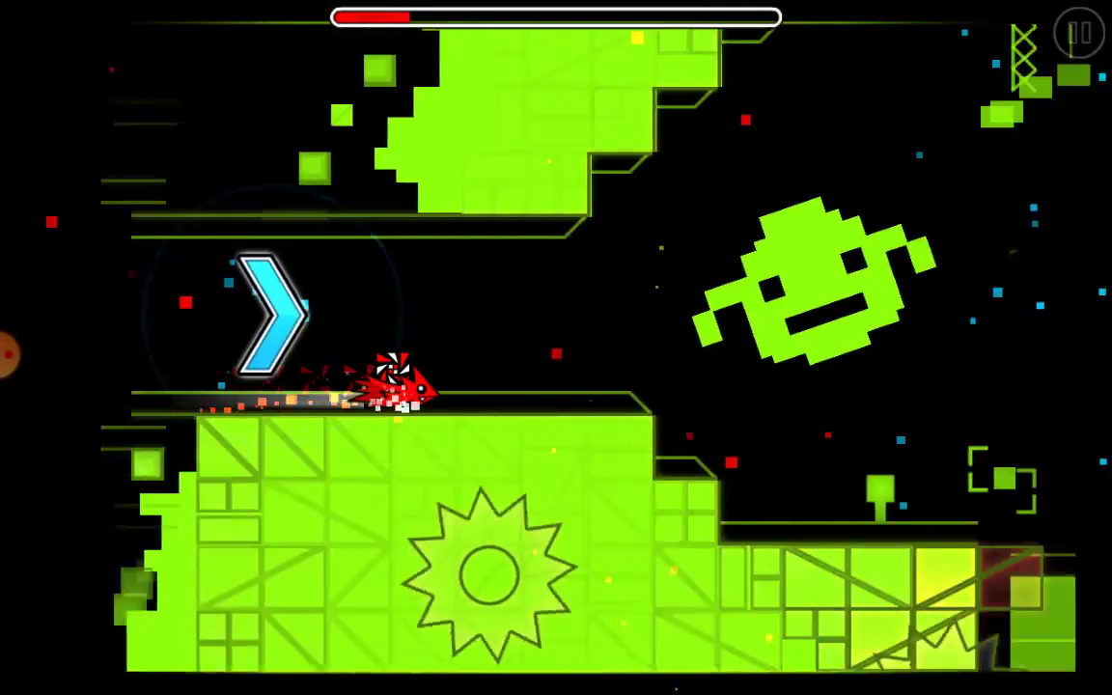